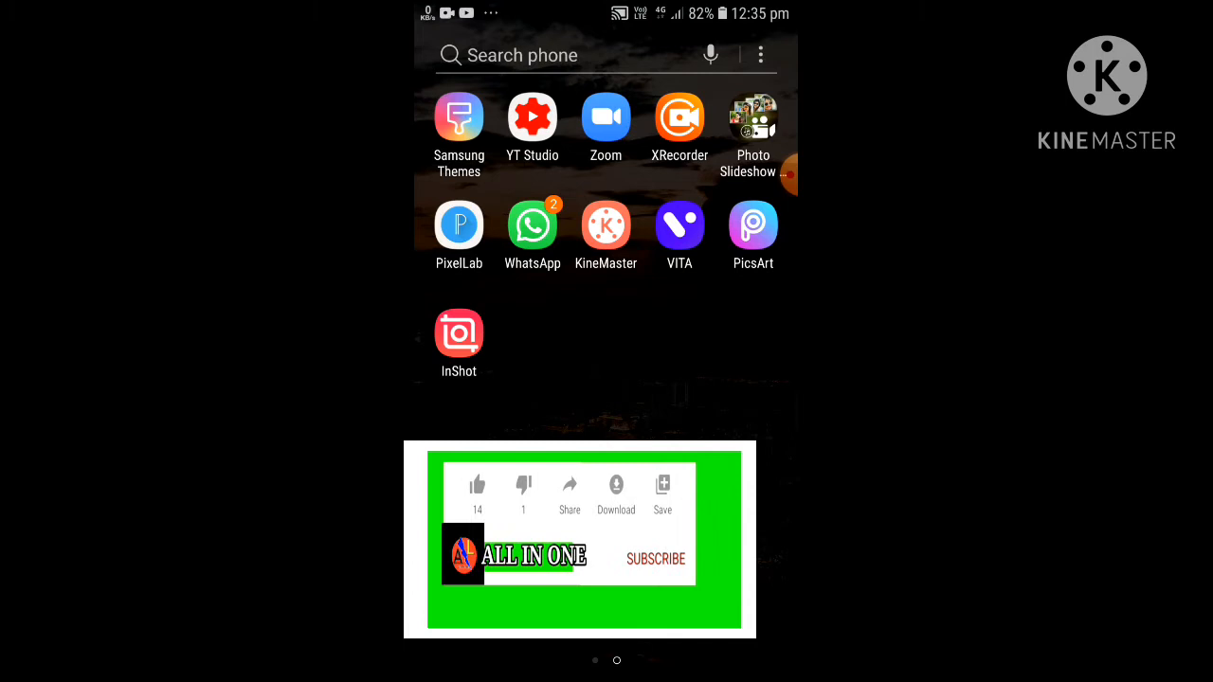
- Launch the YouTube app from the home screen icon
click(655, 557)
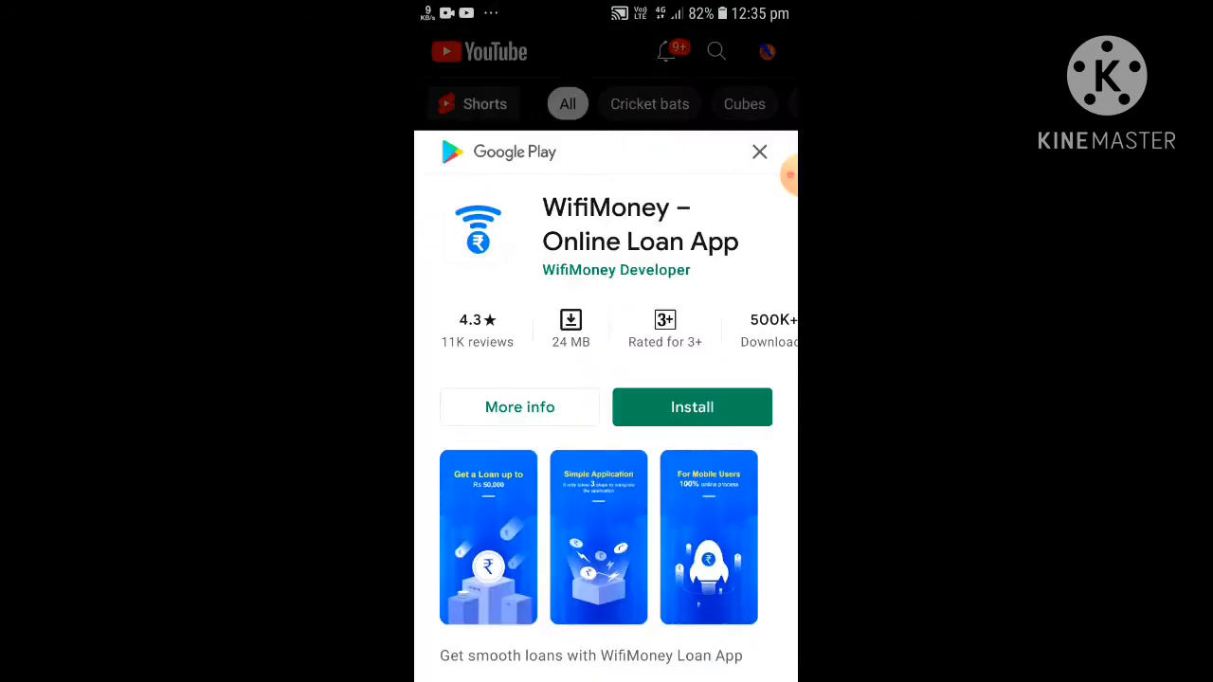
- Dismiss the Google Play install card so the home feed shows
click(758, 152)
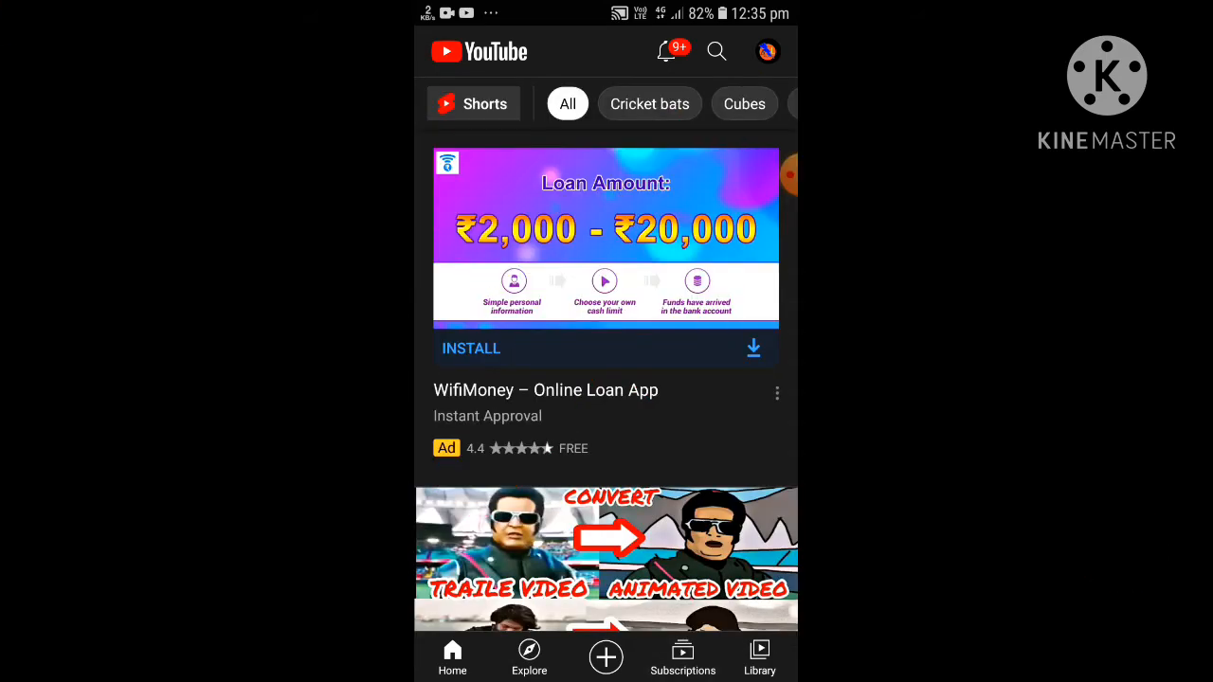
- Reach the General settings page via the account menu and Settings
click(765, 52)
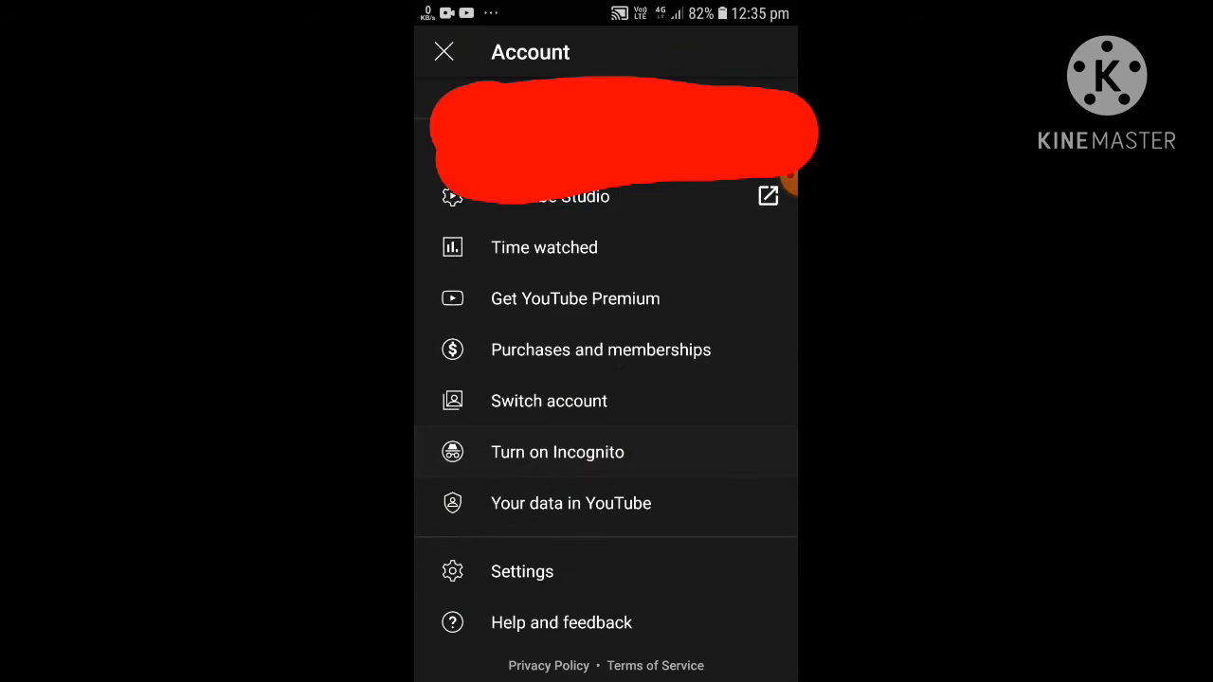
click(521, 572)
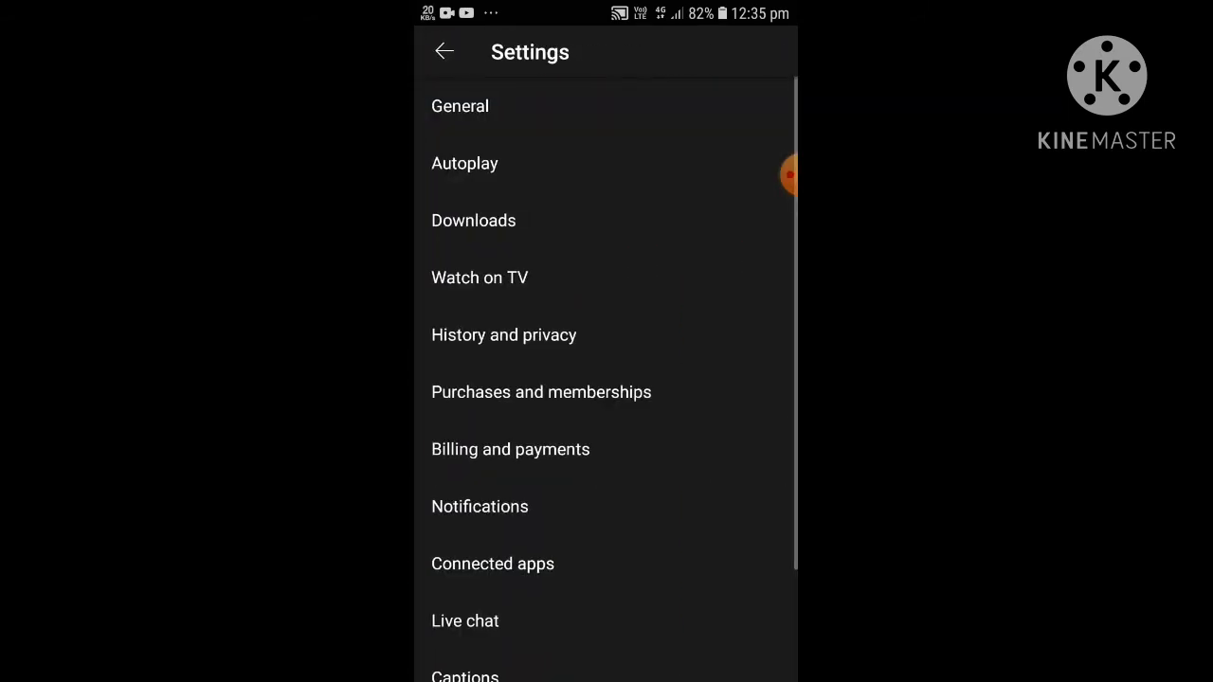
click(458, 107)
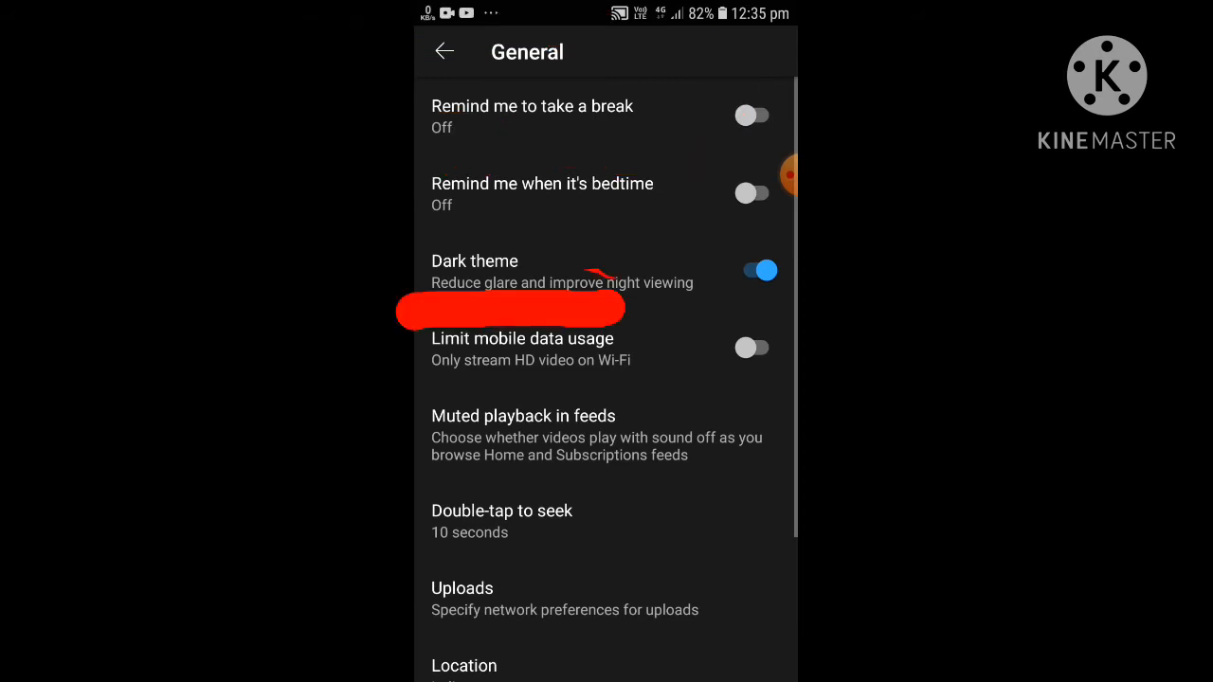
- Switch Dark theme off, then back on, and return to the home feed
click(758, 269)
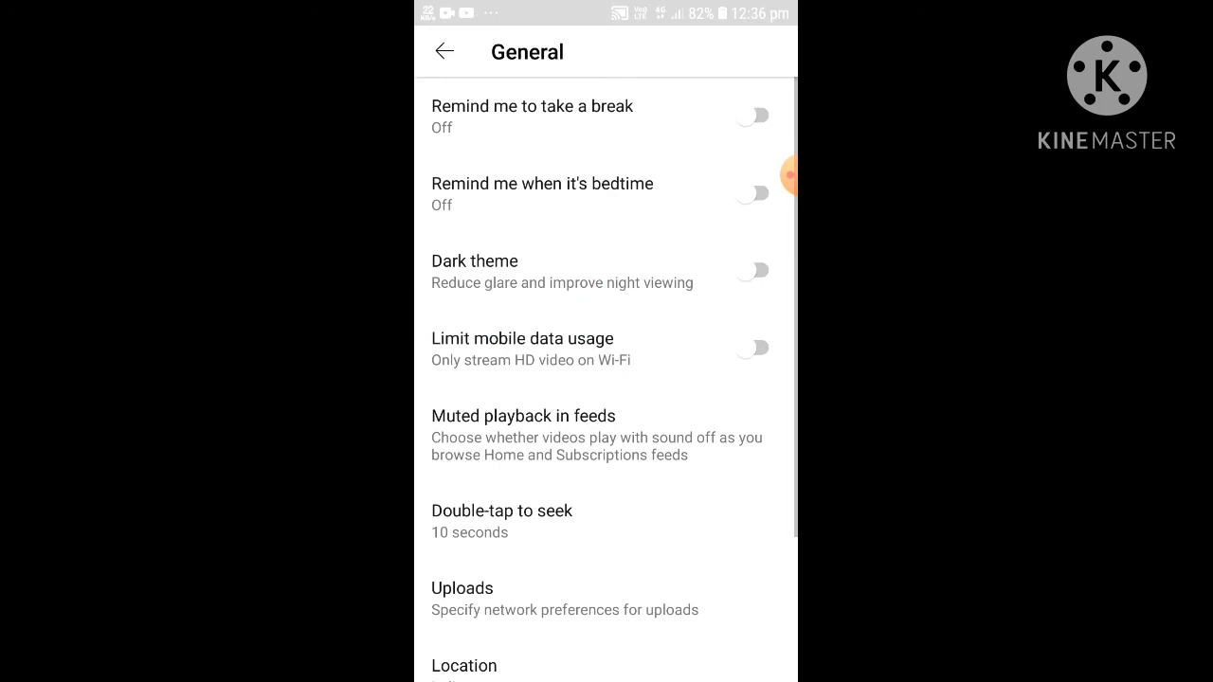
click(755, 269)
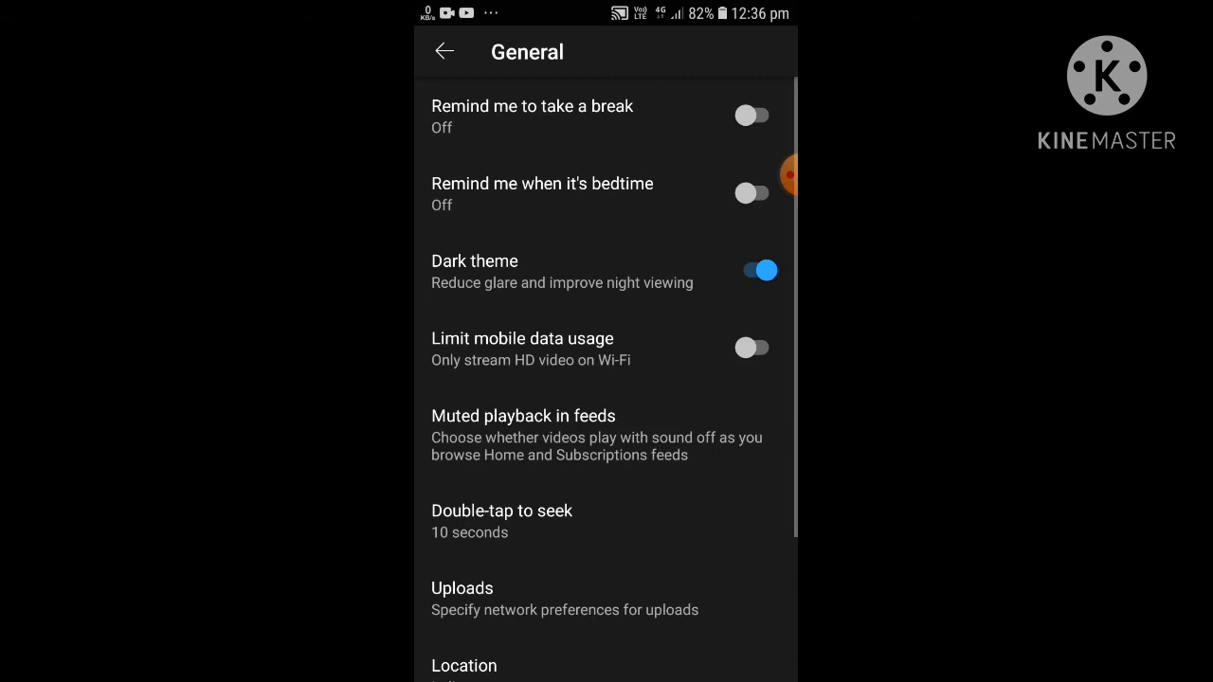
click(444, 51)
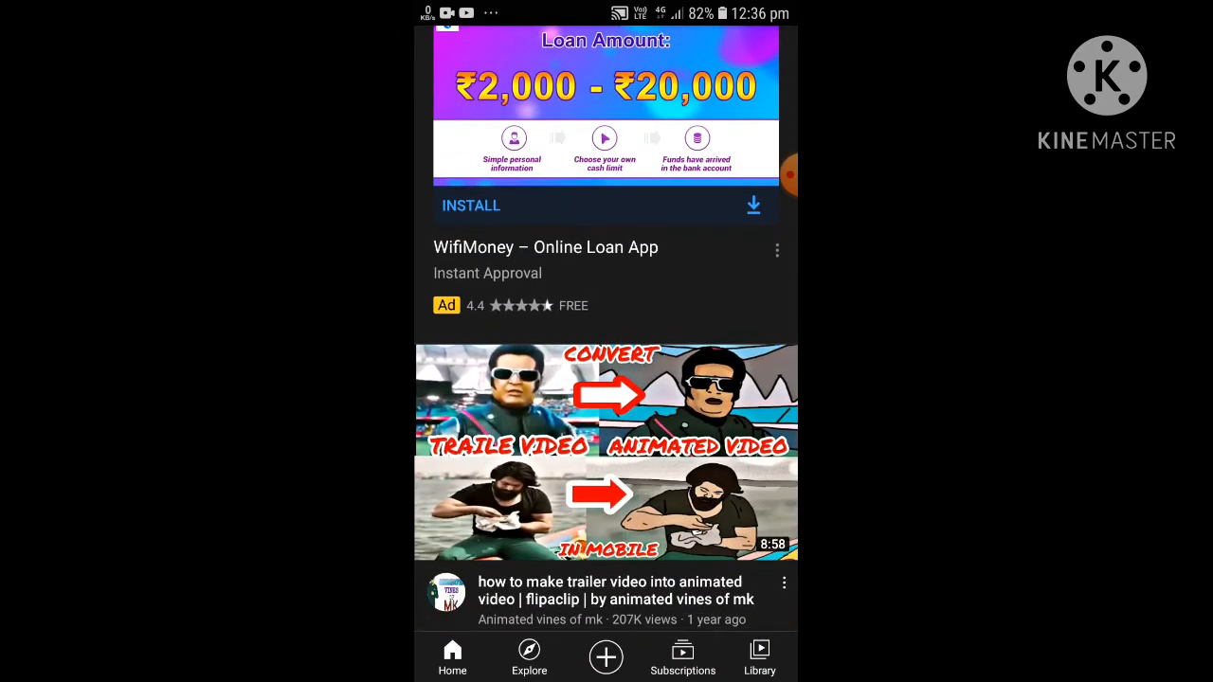
- Browse the home feed, Library and Create sheet in dark mode, ending on Explore
scroll(down, 3)
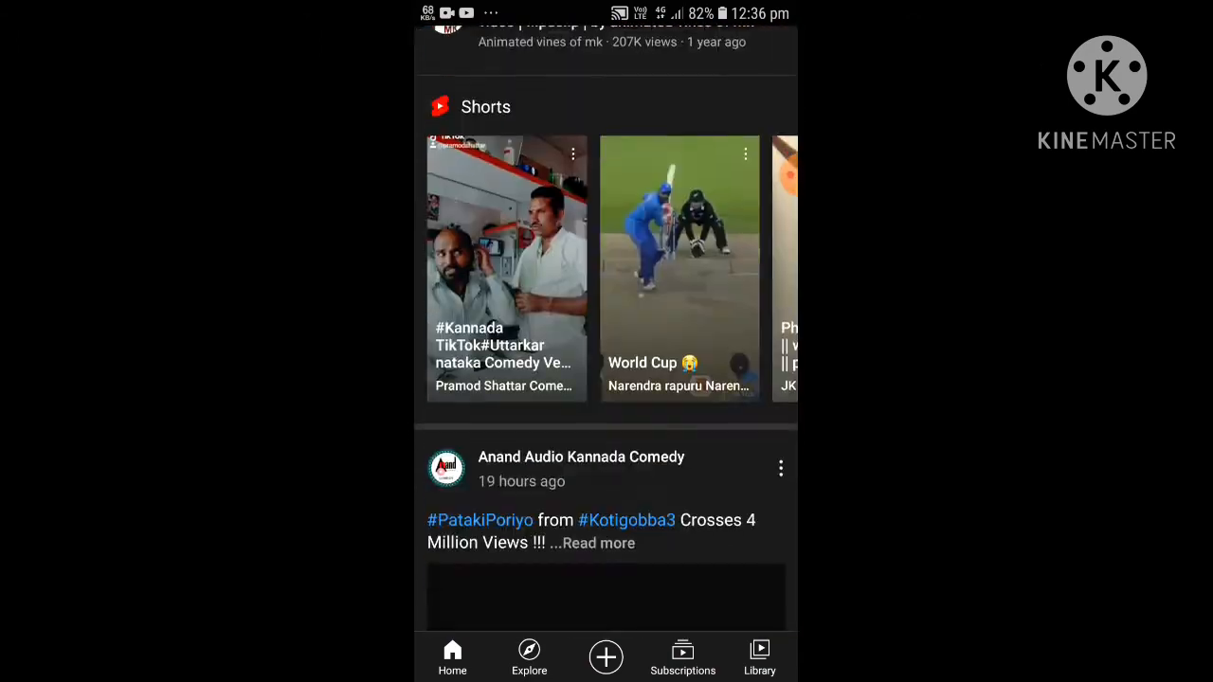
click(758, 655)
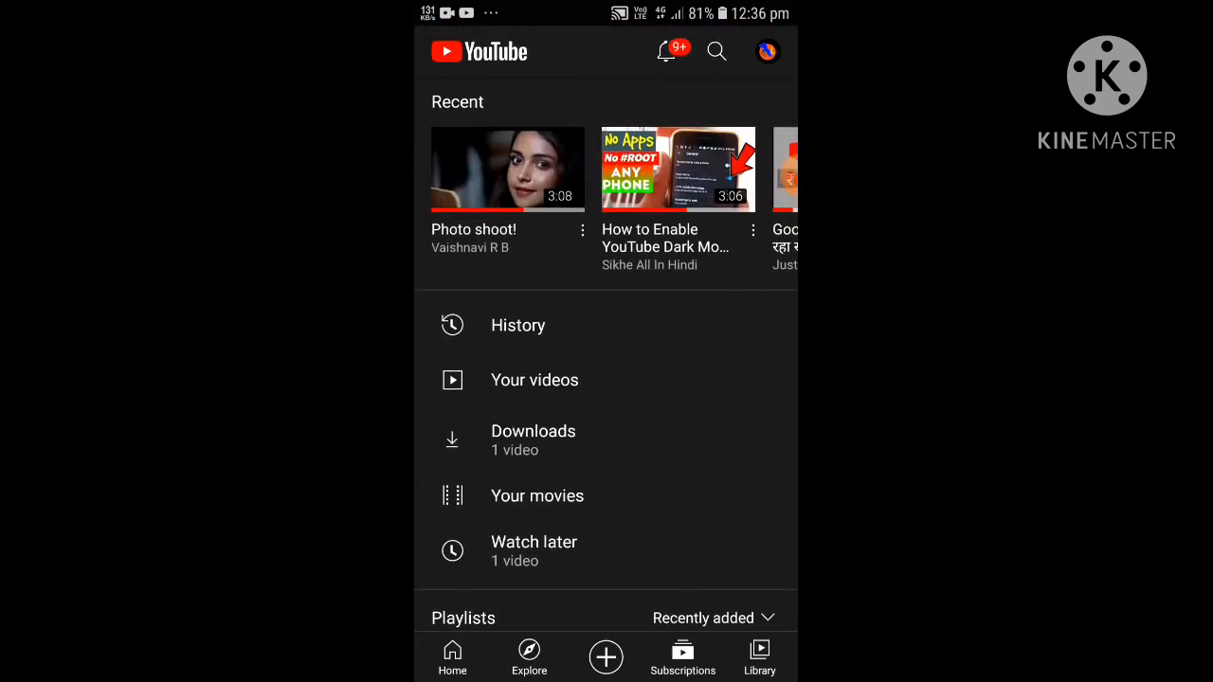
click(607, 655)
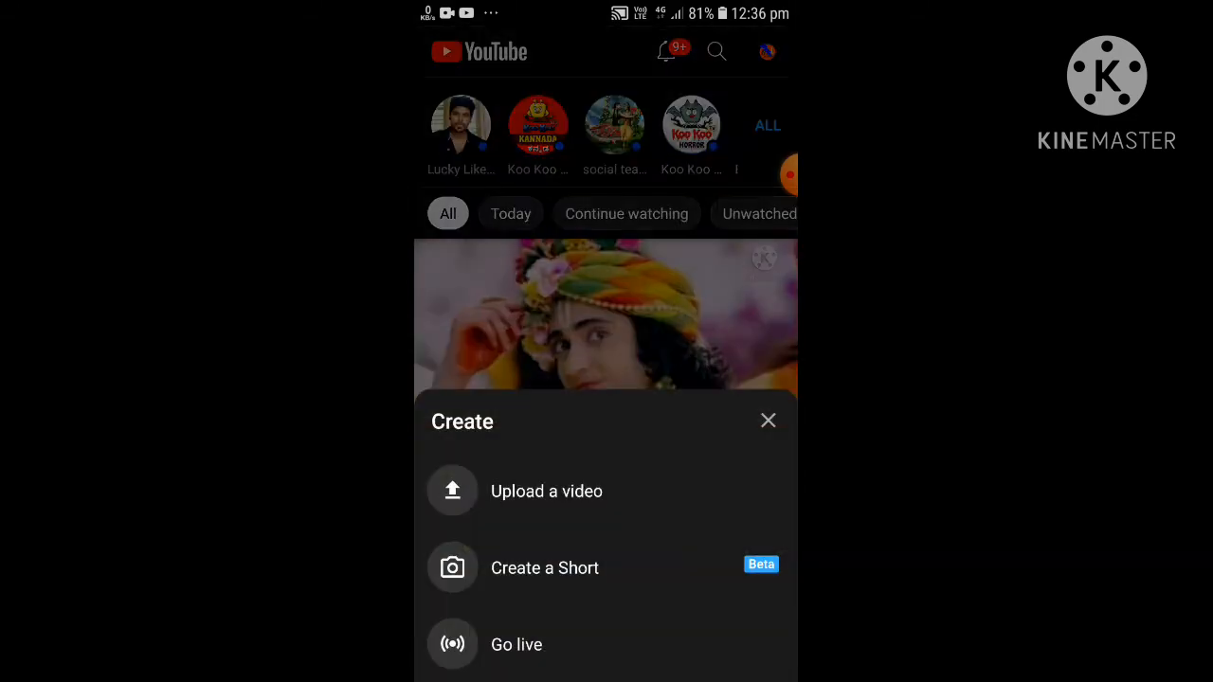
click(767, 421)
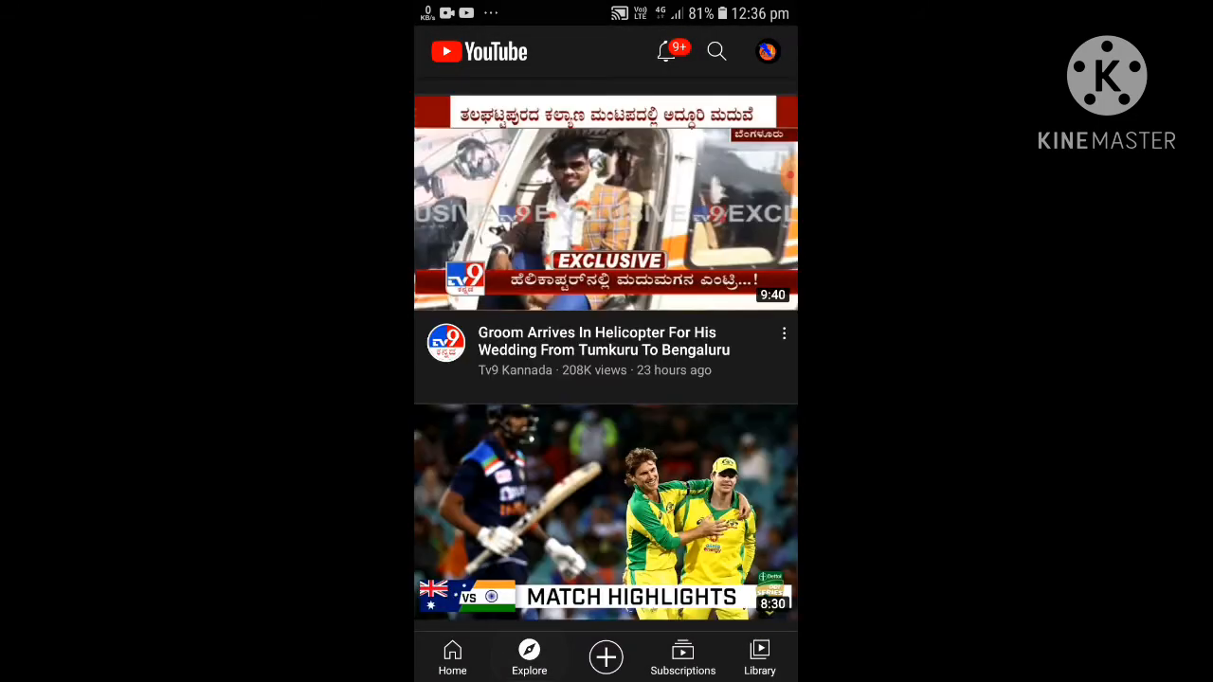